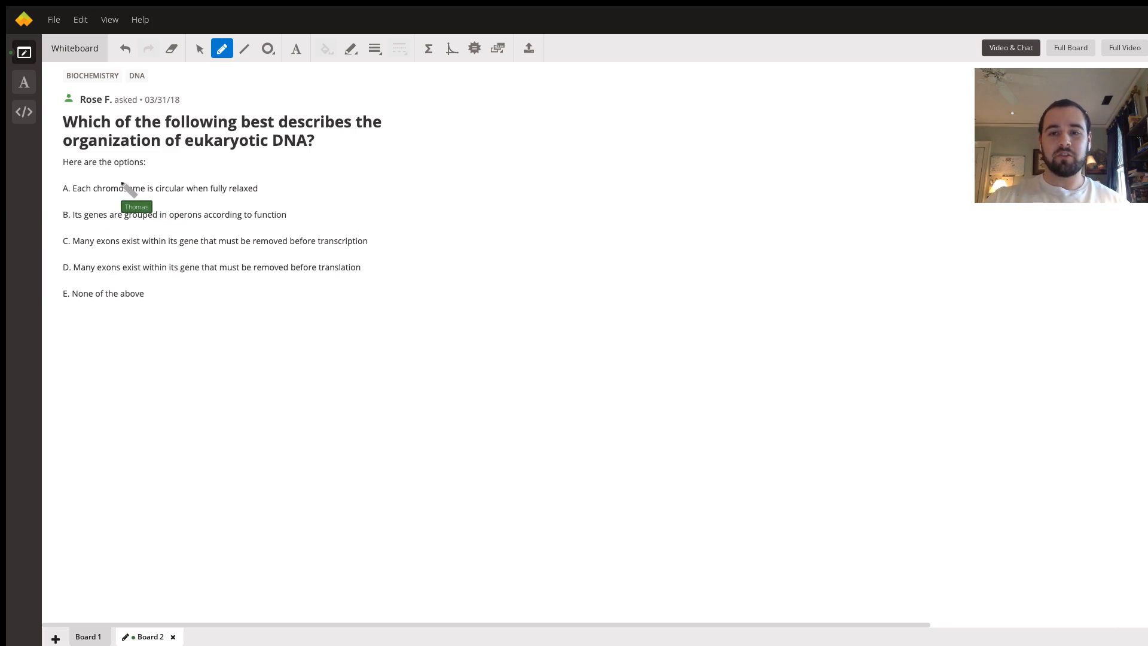
{"action": "mouse_move", "coordinate": [205, 207]}
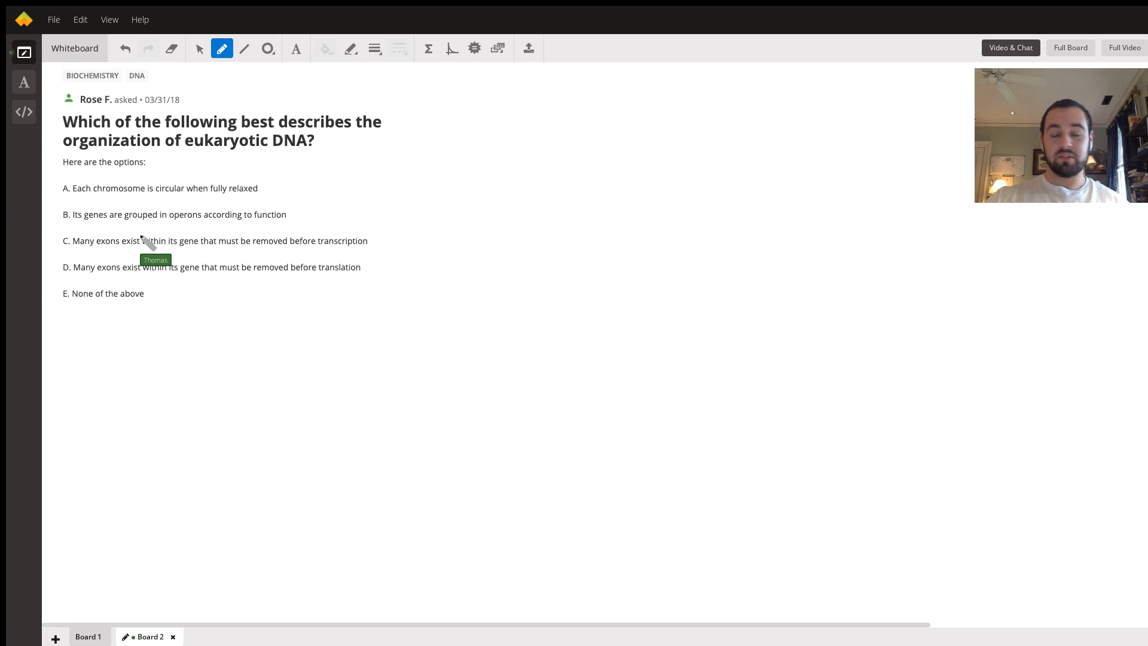
{"action": "mouse_move", "coordinate": [55, 253]}
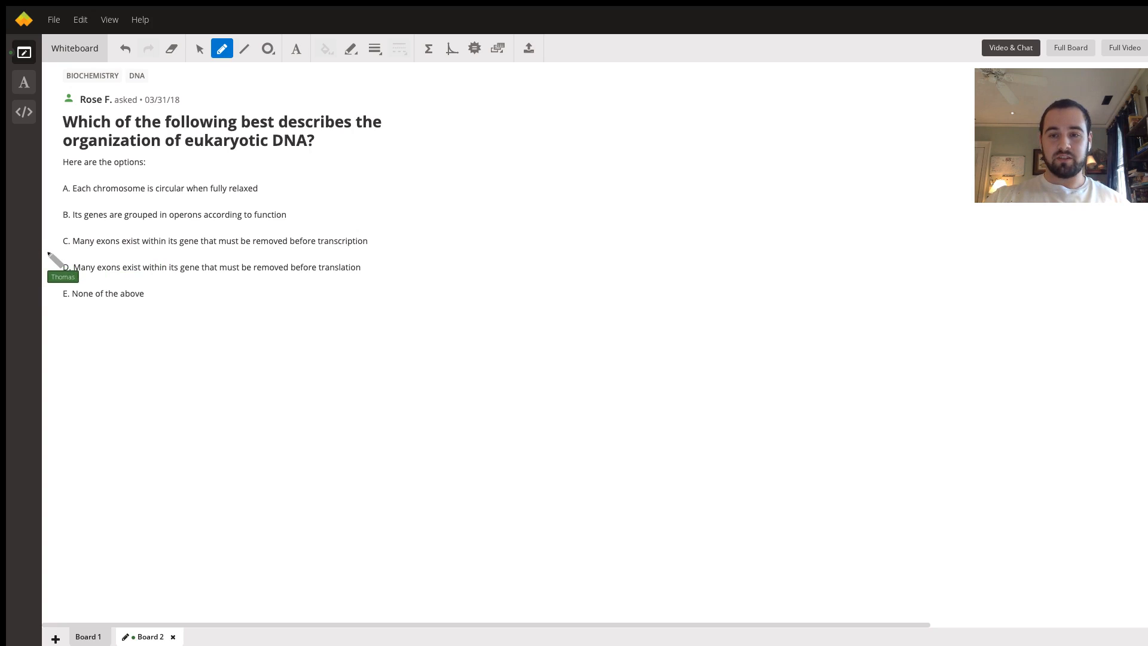
{"action": "mouse_move", "coordinate": [80, 244]}
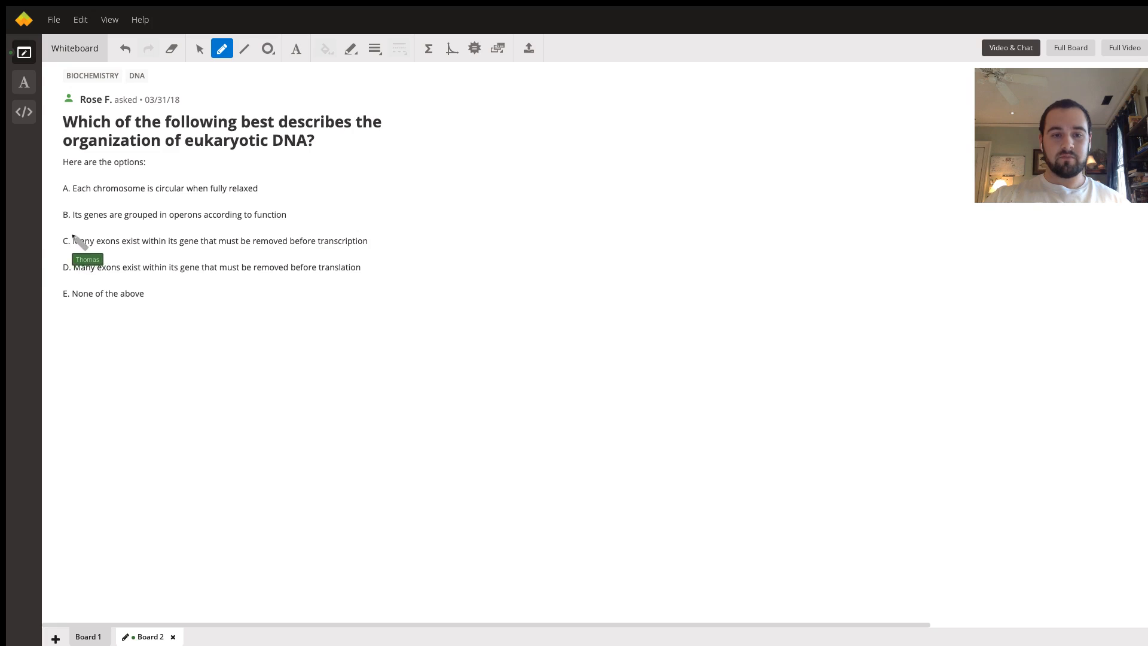
Draw a pen X over the C label of option C
{"action": "left_click_drag", "start_coordinate": [45, 227], "coordinate": [77, 255]}
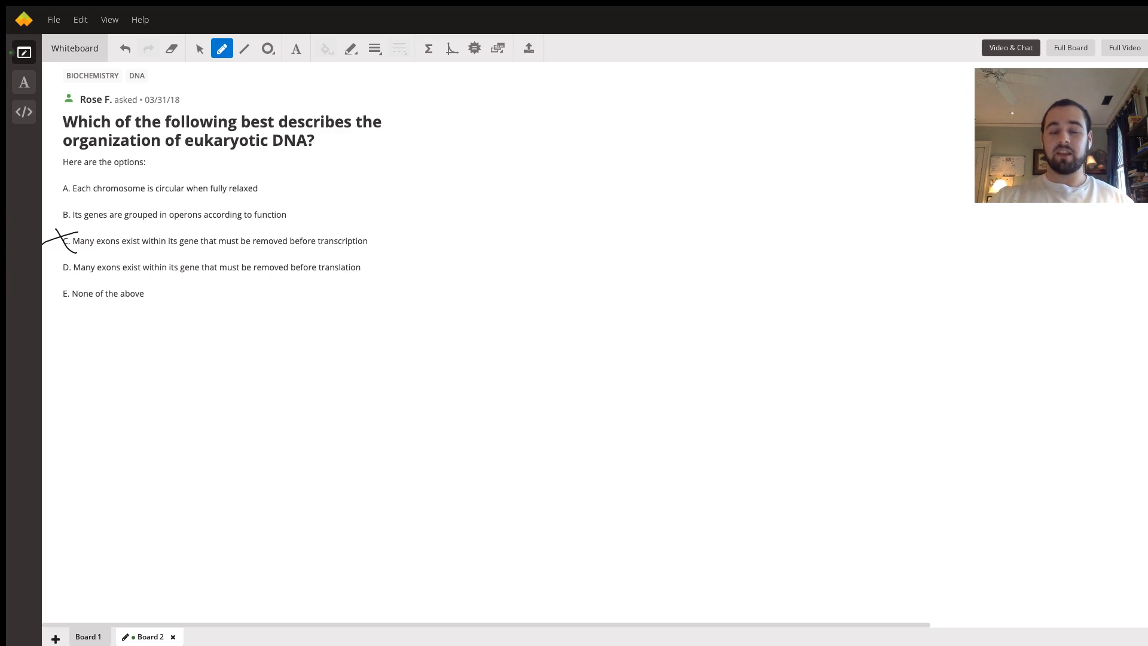
{"action": "mouse_move", "coordinate": [95, 255]}
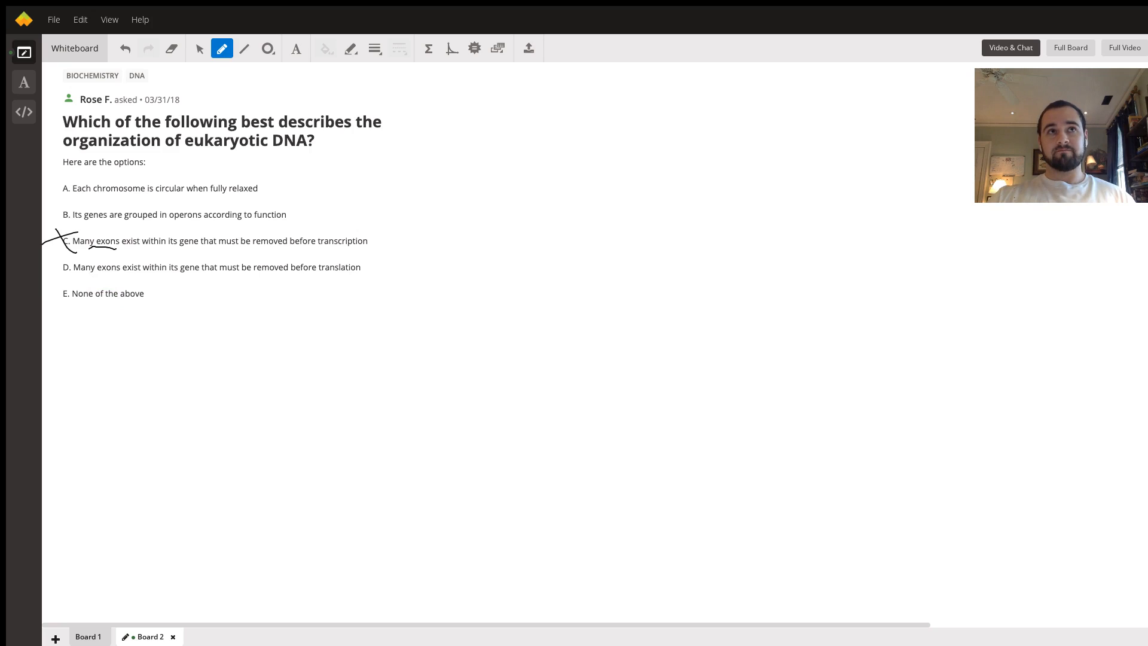
{"action": "mouse_move", "coordinate": [103, 263]}
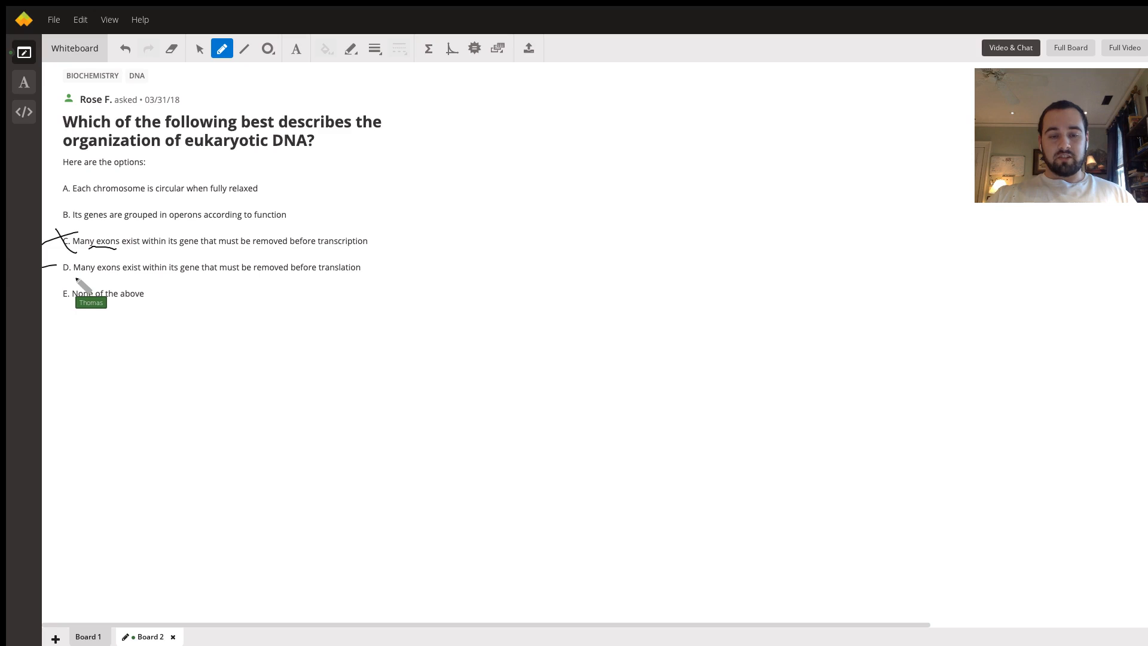
{"action": "mouse_move", "coordinate": [106, 285]}
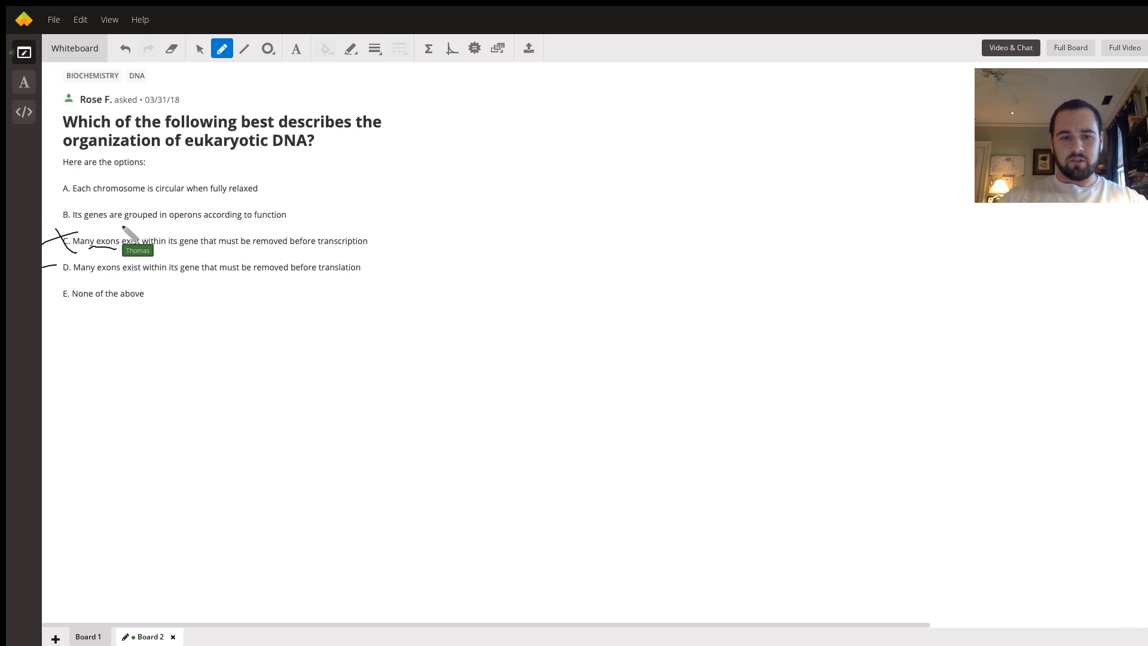
{"action": "mouse_move", "coordinate": [211, 241]}
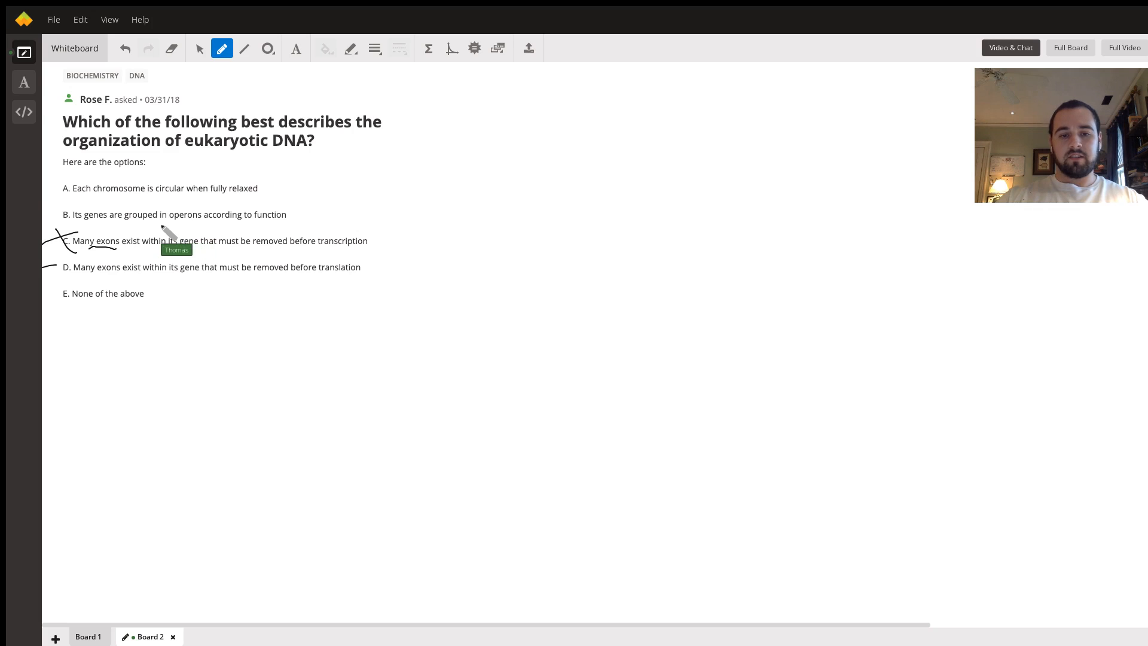
Scribble a pen mark over the word 'operons' in option B
{"action": "left_click_drag", "start_coordinate": [176, 235], "coordinate": [186, 227]}
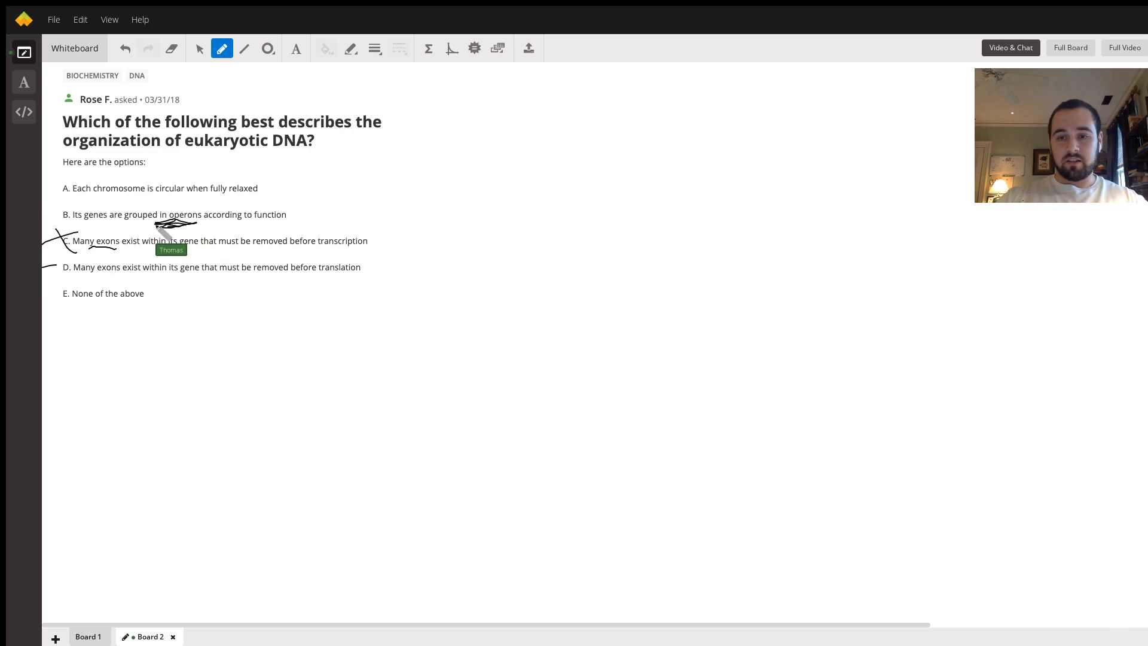